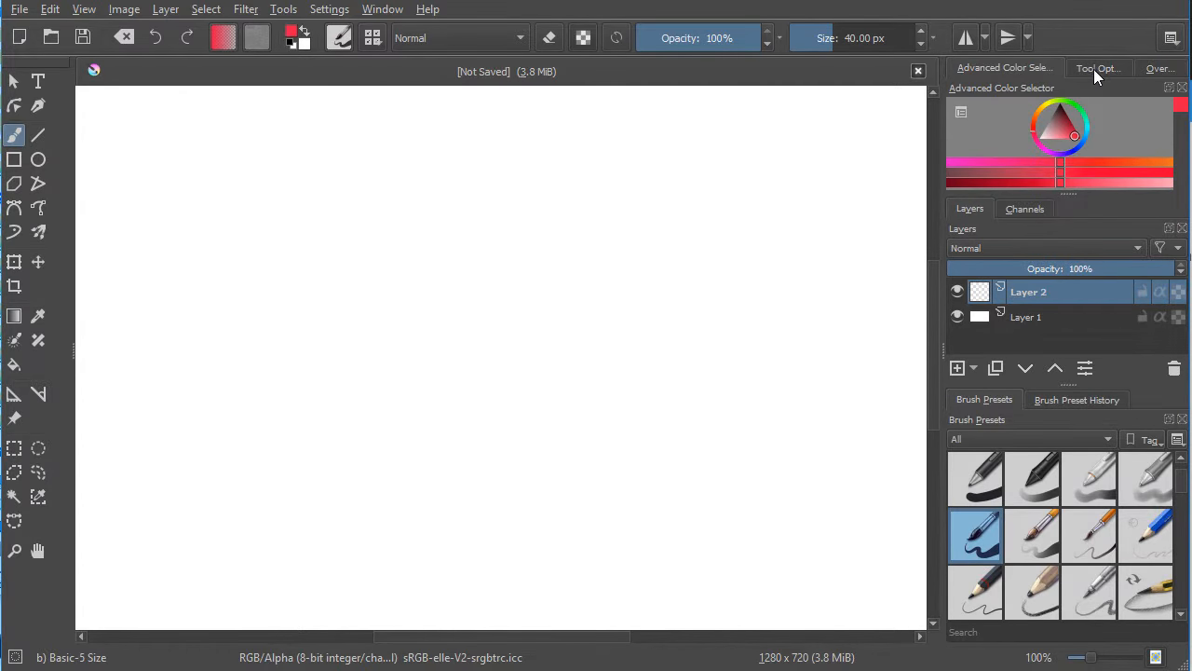
- Change Brush Smoothing from Basic to Stabilizer in Tool Options
click(1098, 67)
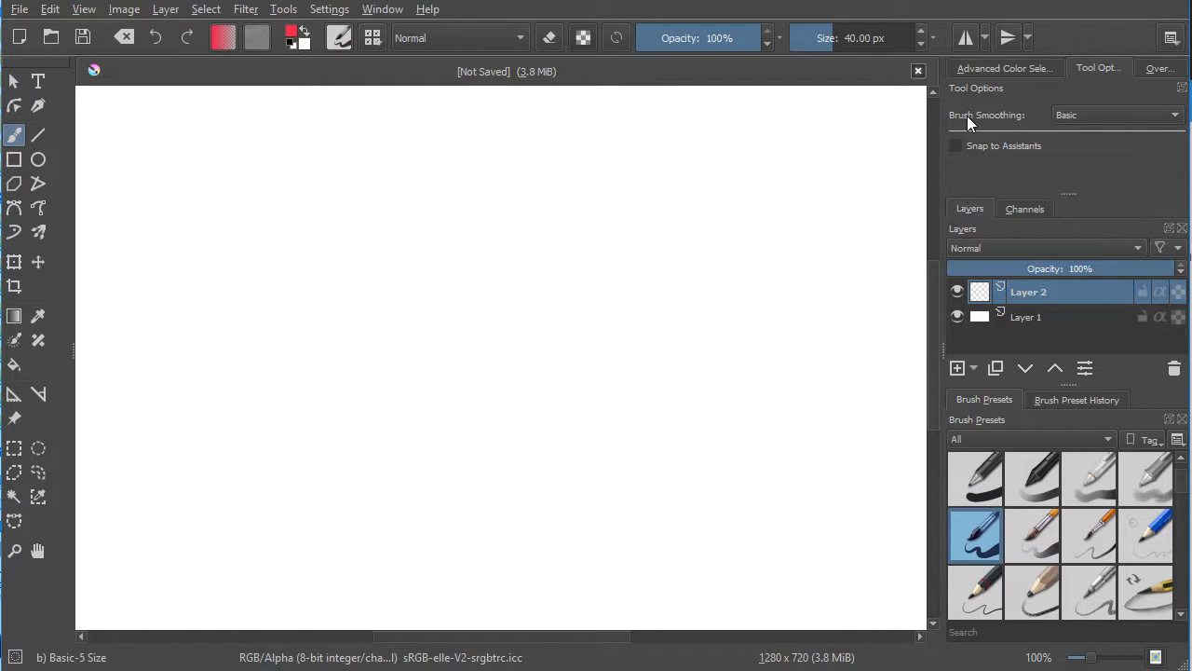
mouse_move(1071, 121)
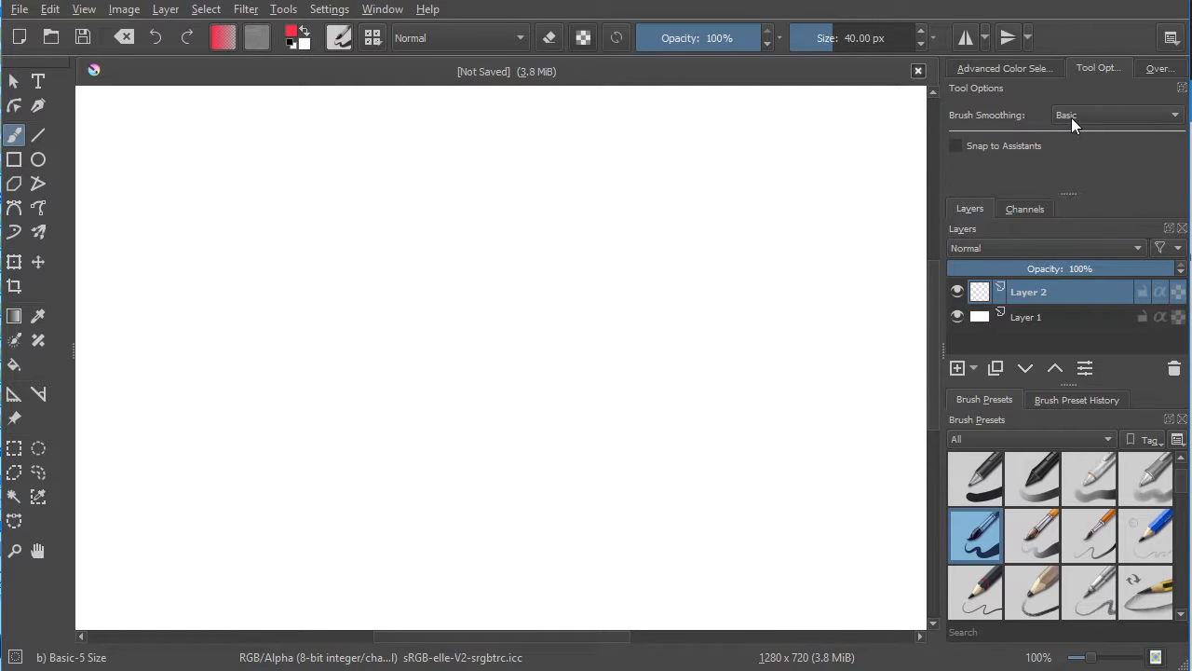
click(1114, 115)
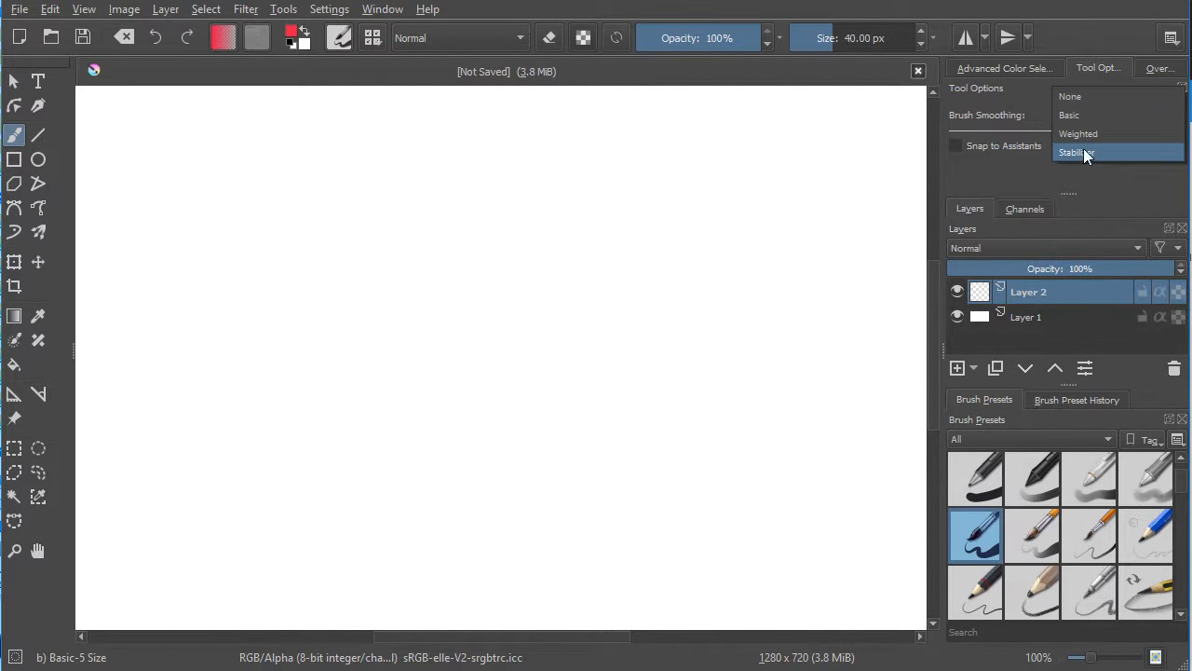
click(1076, 152)
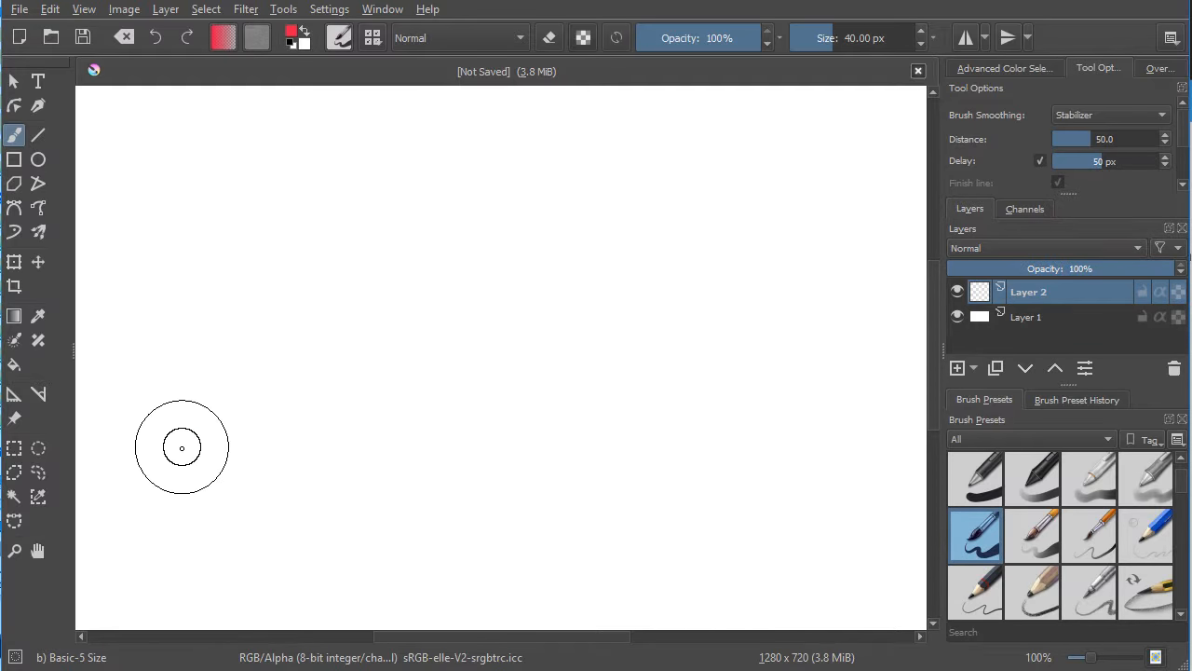
mouse_move(143, 500)
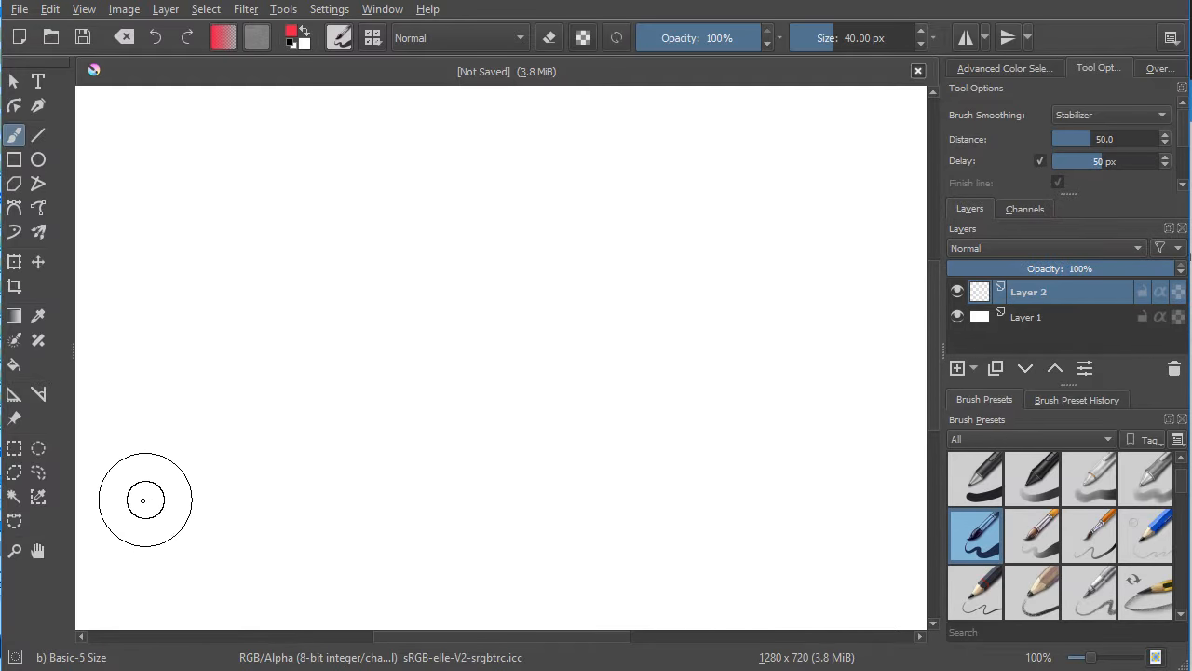
- Paint a long curved red stroke that zigzags and loops back
drag(144, 500, 594, 307)
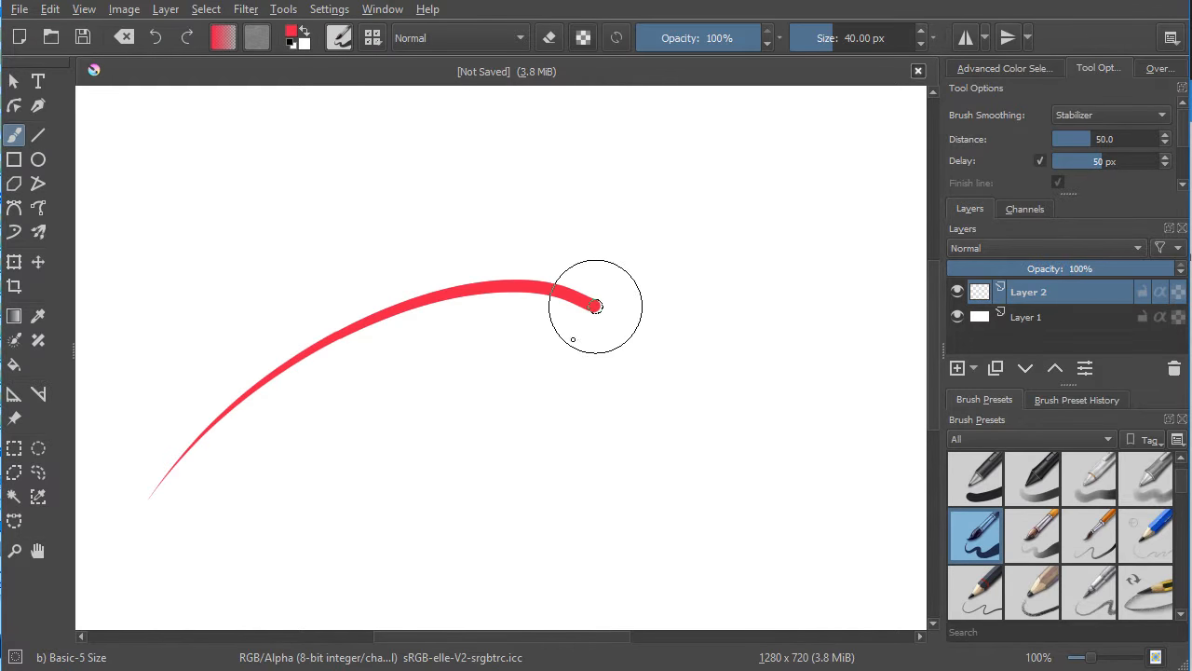
drag(596, 307, 703, 335)
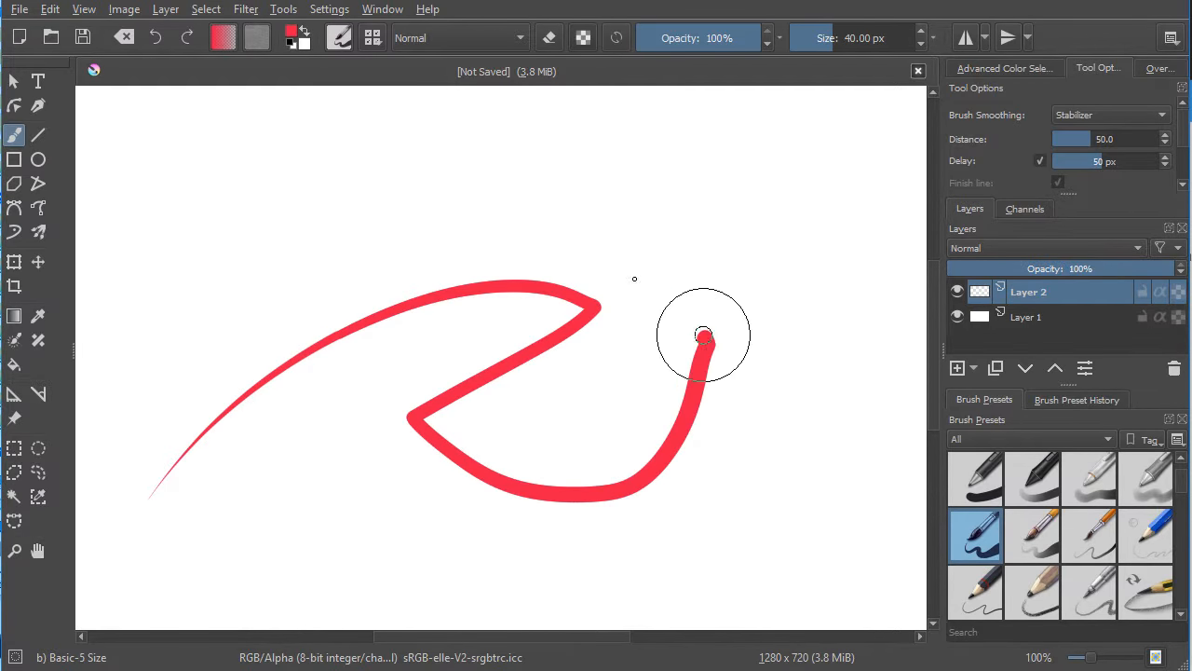
drag(703, 335, 498, 270)
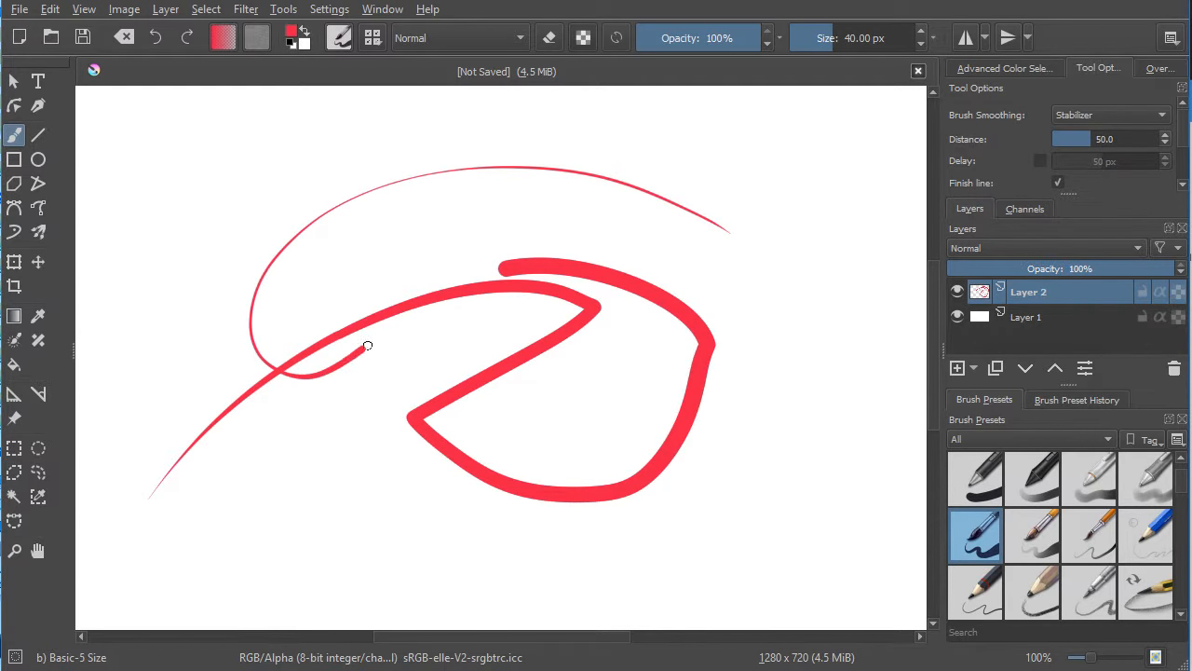
- Paint a thick looping red stroke ending in a wavy tail at lower right
drag(364, 346, 789, 495)
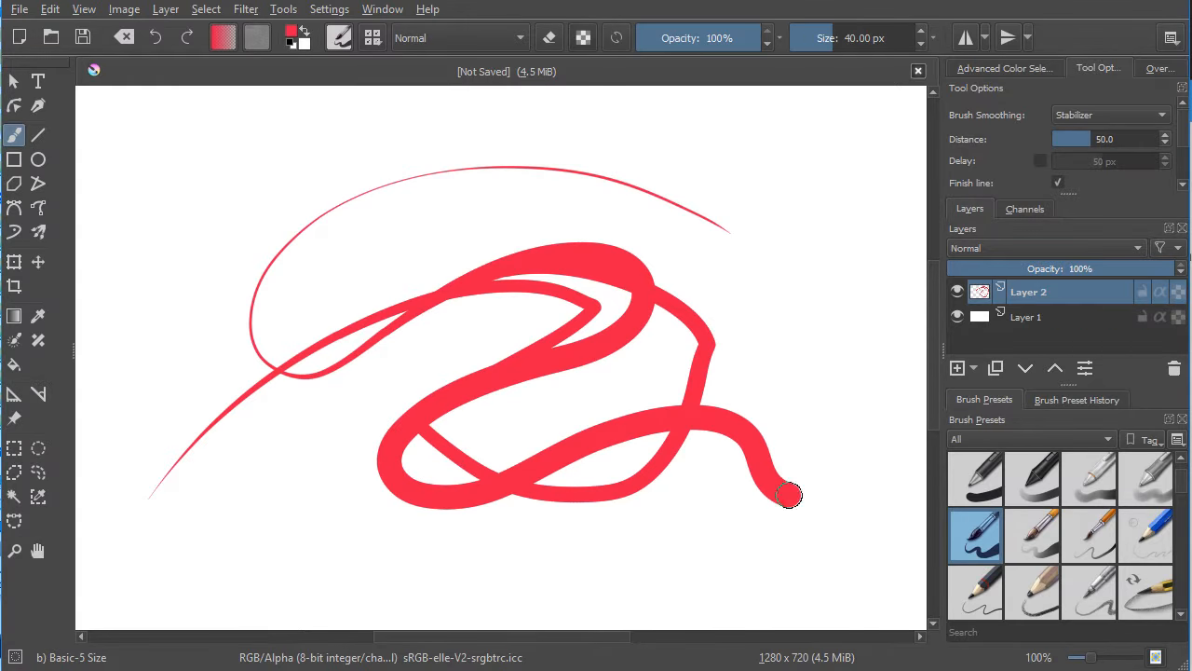
drag(787, 496, 857, 498)
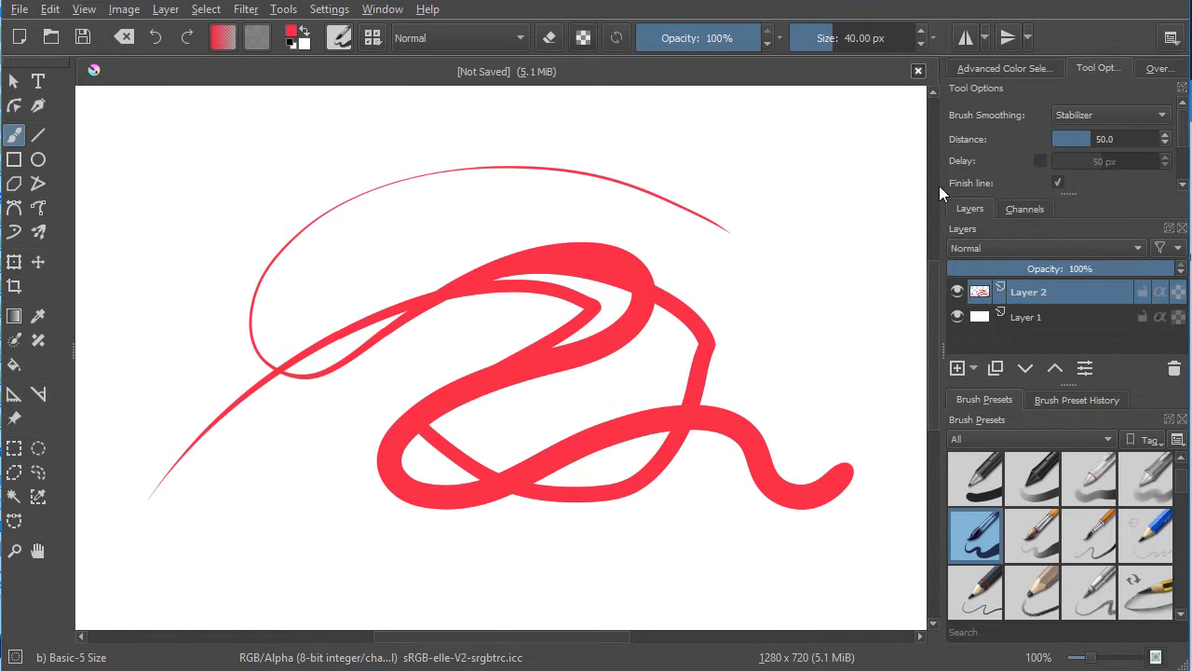
mouse_move(648, 230)
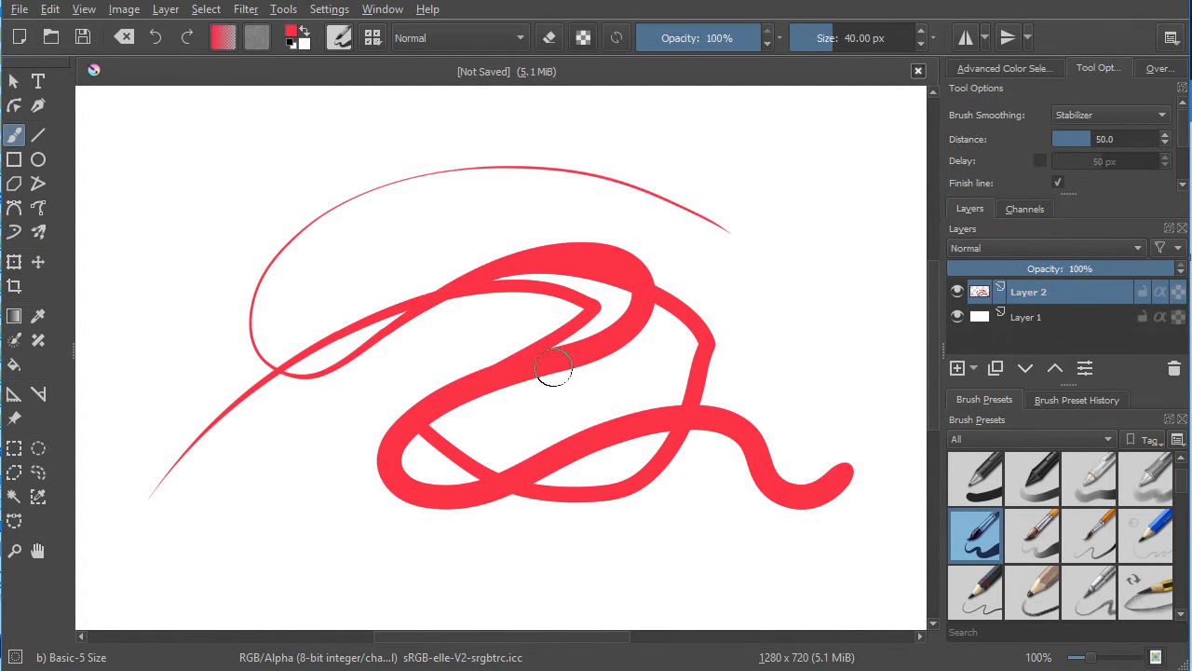
mouse_move(541, 385)
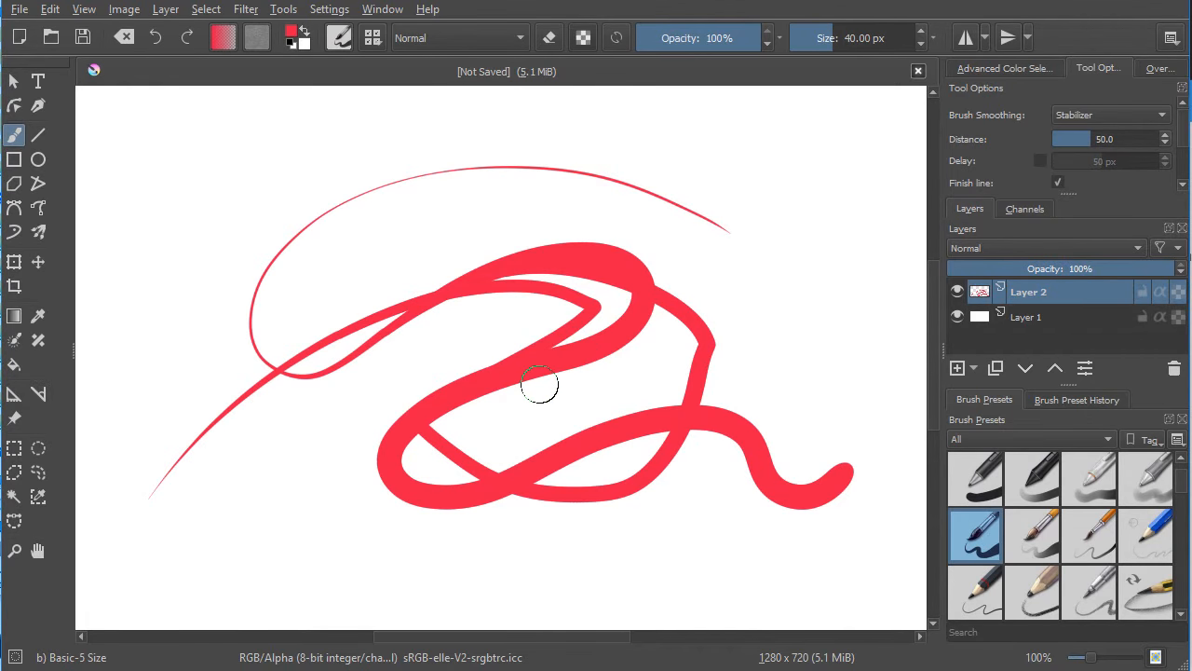